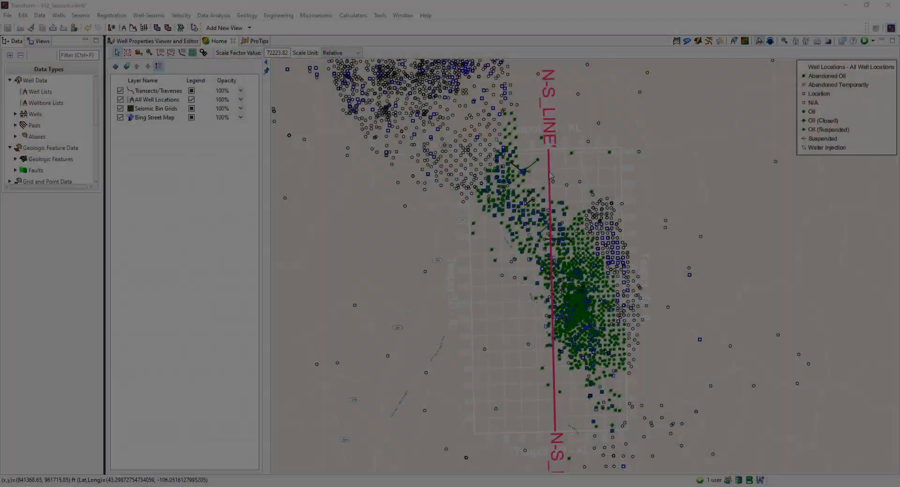
Create a section view named N-S_LINE from the N-S_LINE transect on the map
{"action": "right_click", "coordinate": [550, 175]}
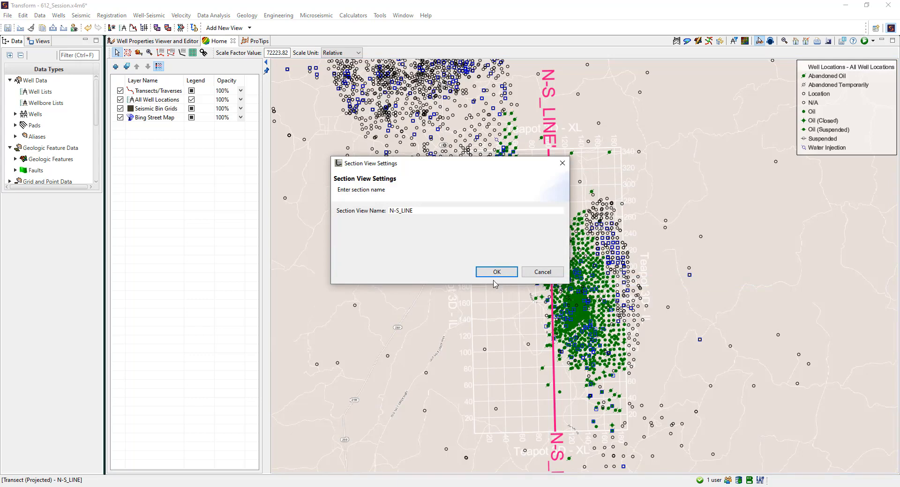
{"action": "left_click", "coordinate": [495, 271]}
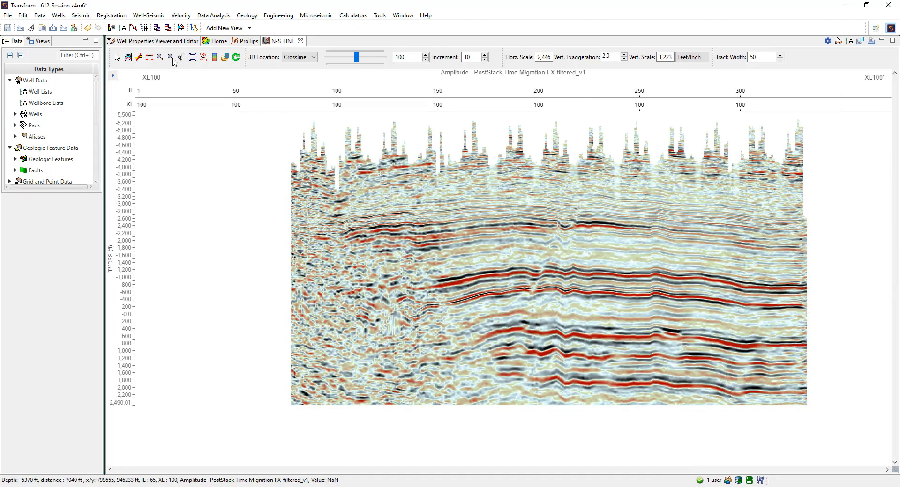
Add the 'Teapot Wells - SonicP and Density' well list to the N-S_LINE section view
{"action": "left_click", "coordinate": [171, 57]}
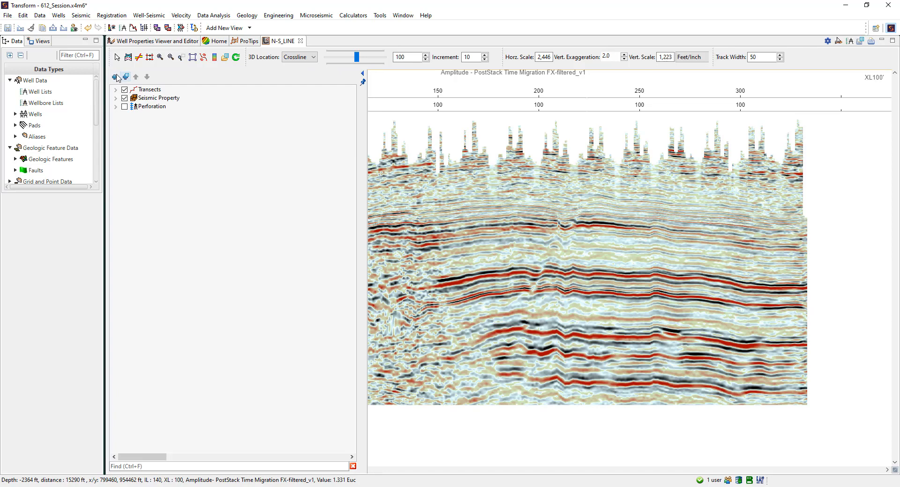
{"action": "left_click", "coordinate": [115, 77]}
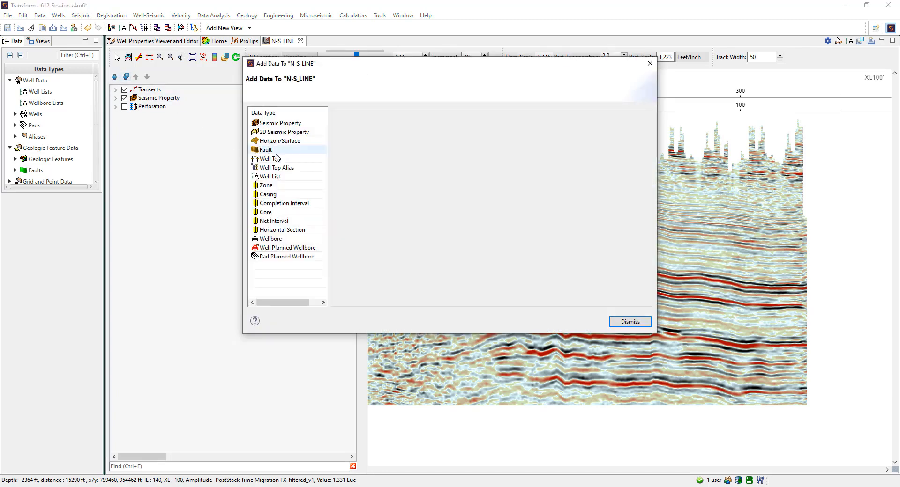
{"action": "left_click", "coordinate": [269, 176]}
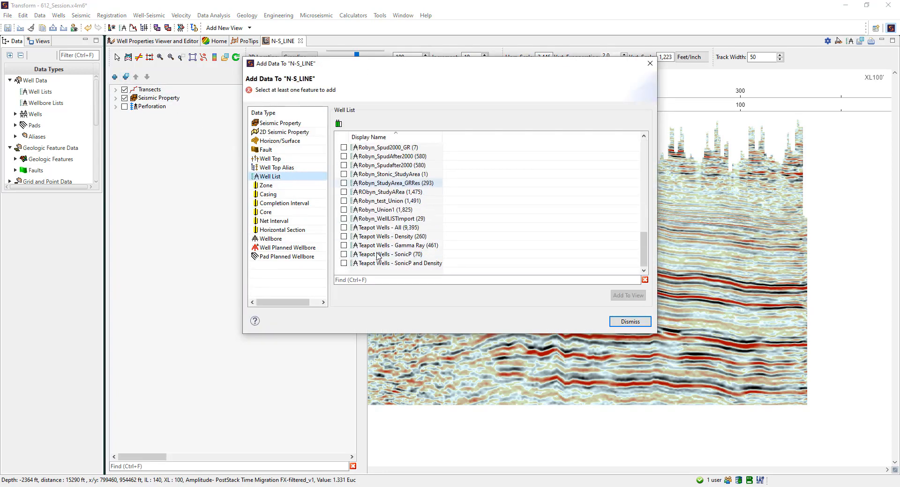
{"action": "left_click", "coordinate": [343, 263]}
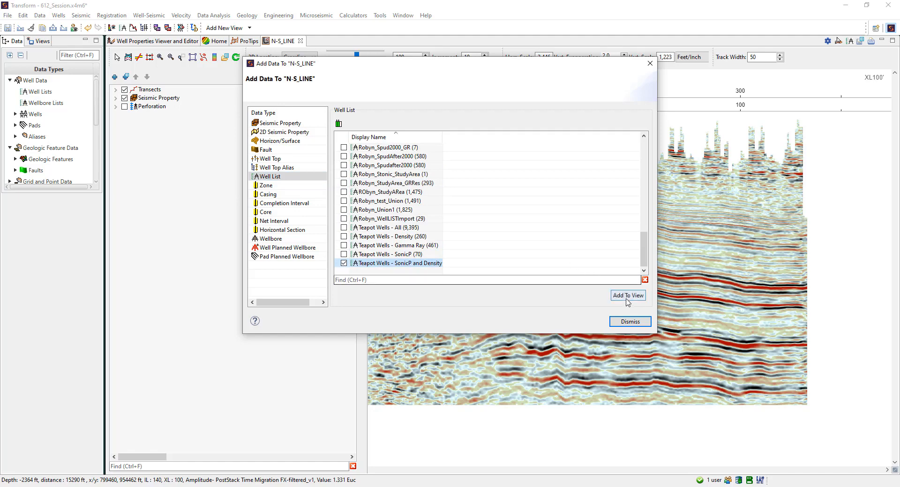
{"action": "left_click", "coordinate": [627, 295]}
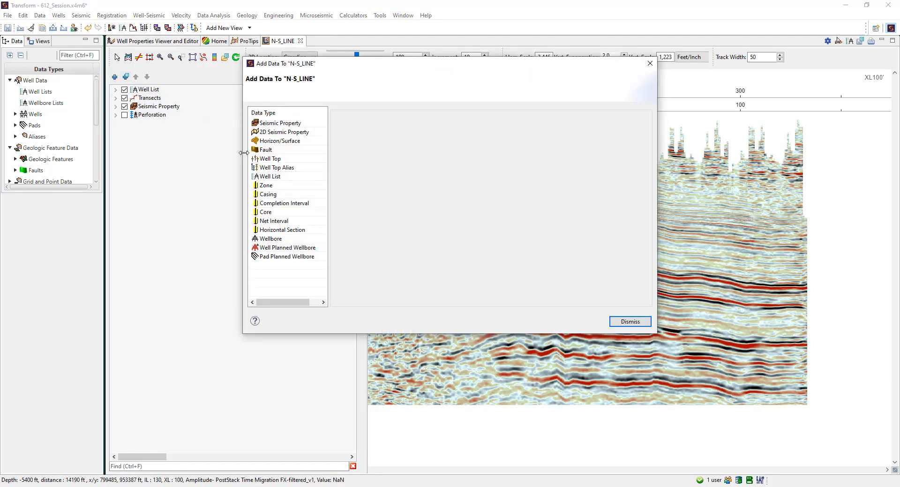
Add the Frontier, Niobrara and Shannon well top aliases, such as F1WC and NBRRsg
{"action": "left_click", "coordinate": [276, 167]}
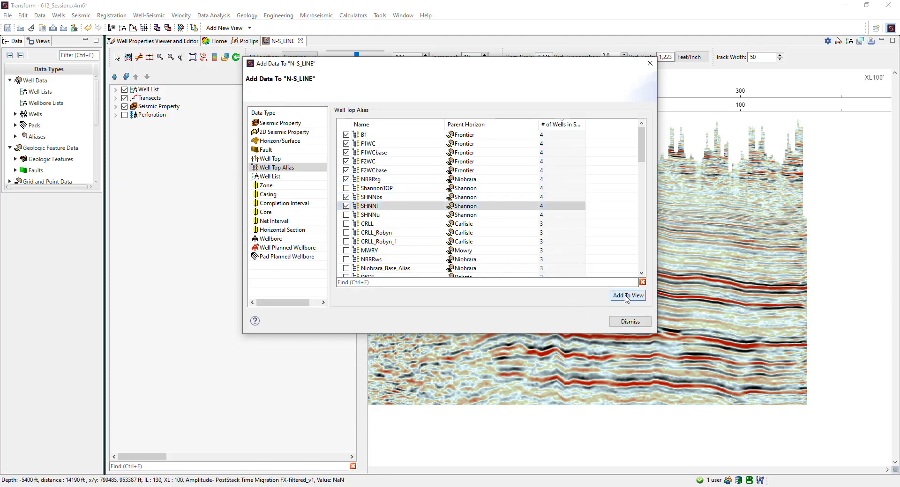
{"action": "left_click", "coordinate": [627, 296]}
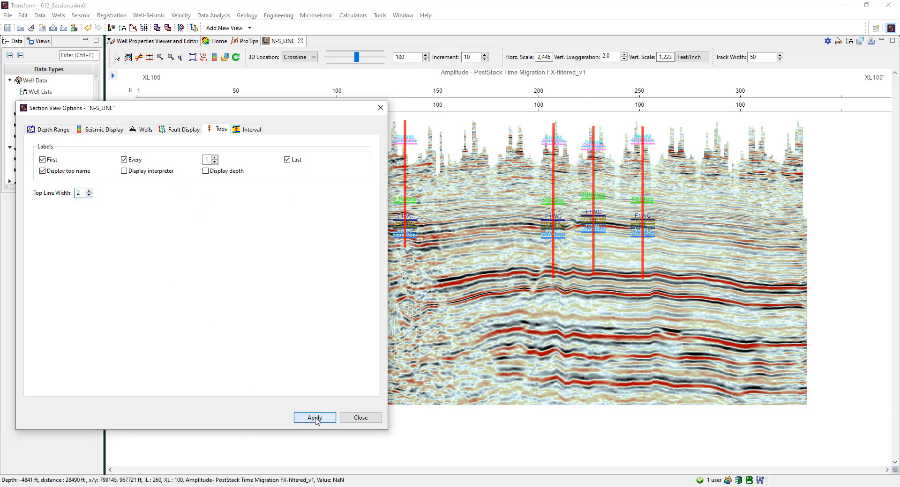
Project wells onto the section within 2500 ft by well head and apply
{"action": "left_click", "coordinate": [145, 130]}
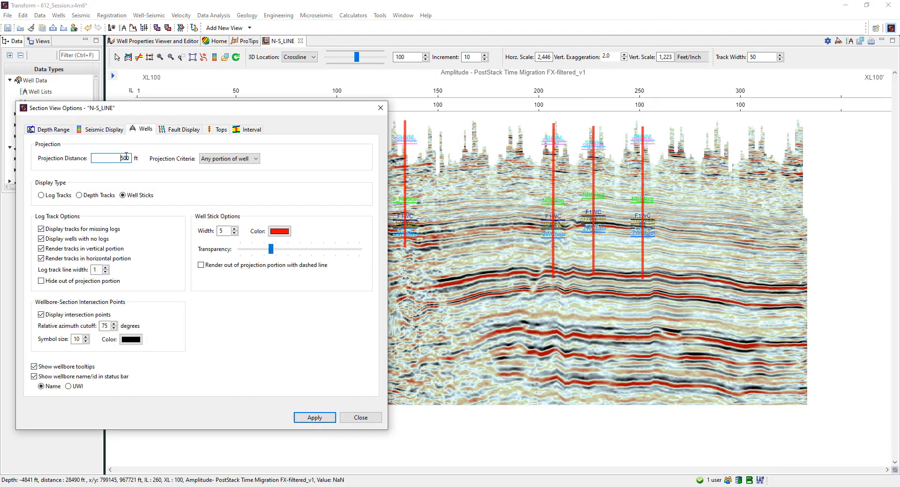
{"action": "type", "text": "2500"}
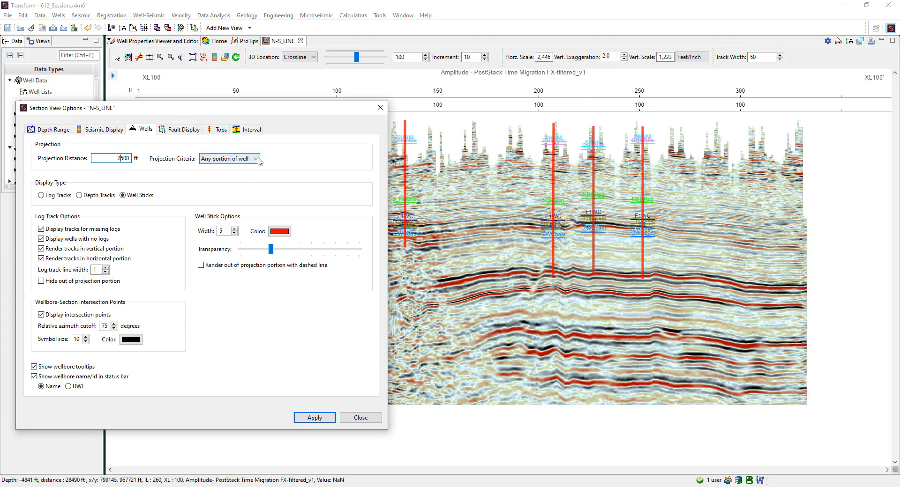
{"action": "left_click", "coordinate": [256, 159]}
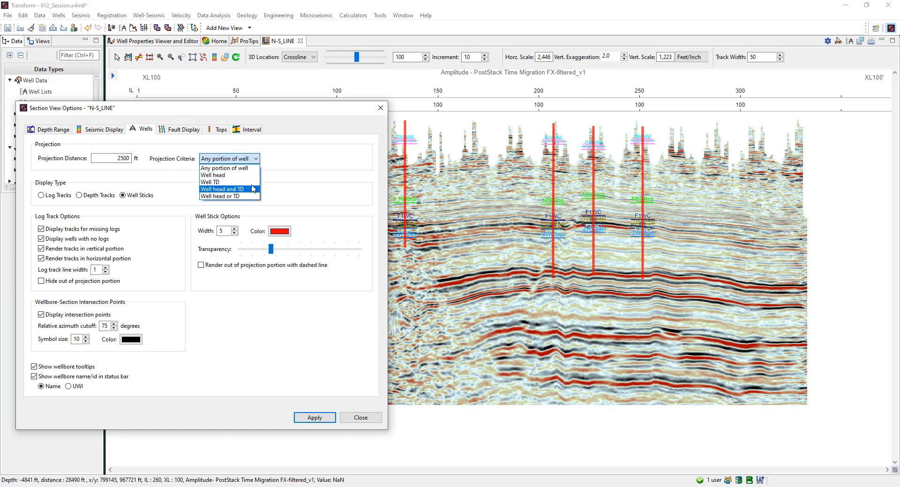
{"action": "left_click", "coordinate": [212, 175]}
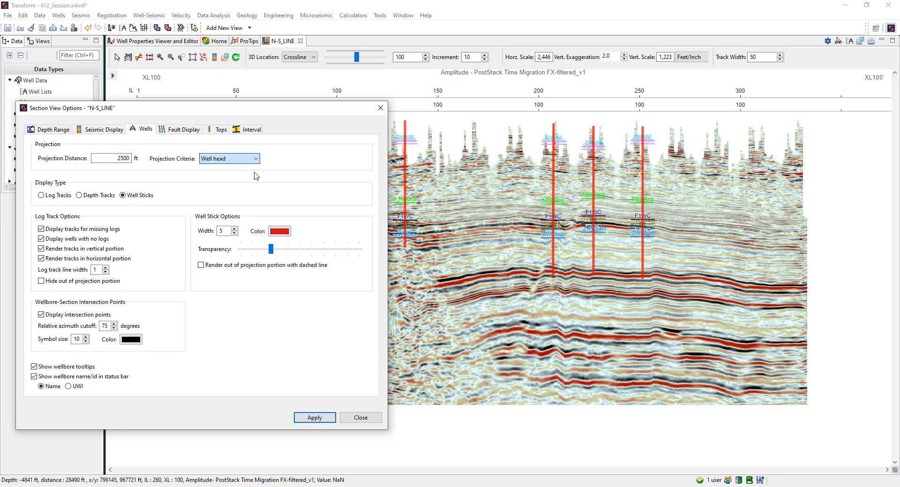
{"action": "left_click", "coordinate": [314, 418]}
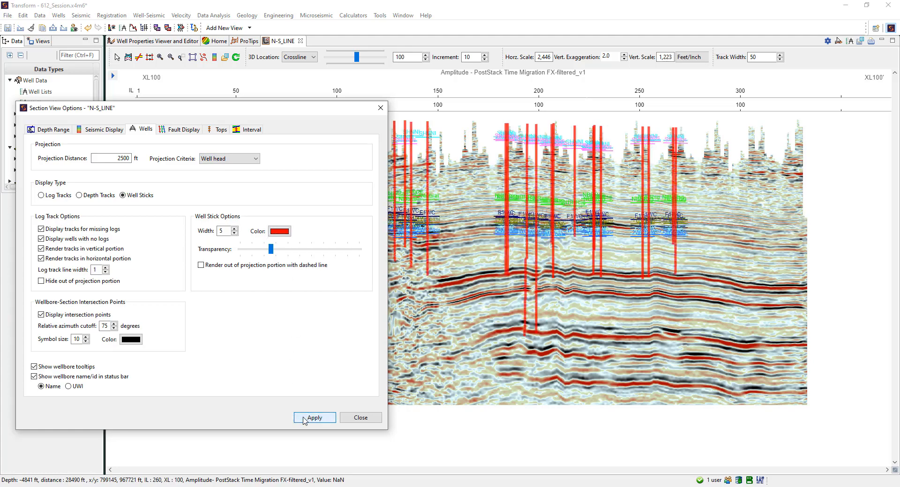
{"action": "left_click", "coordinate": [314, 417]}
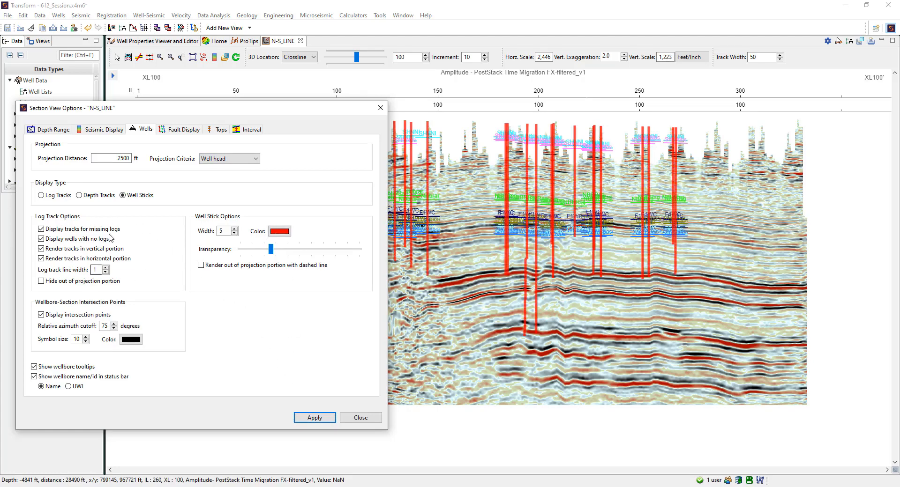
Change the well stick colour to blue and apply
{"action": "left_click", "coordinate": [279, 230]}
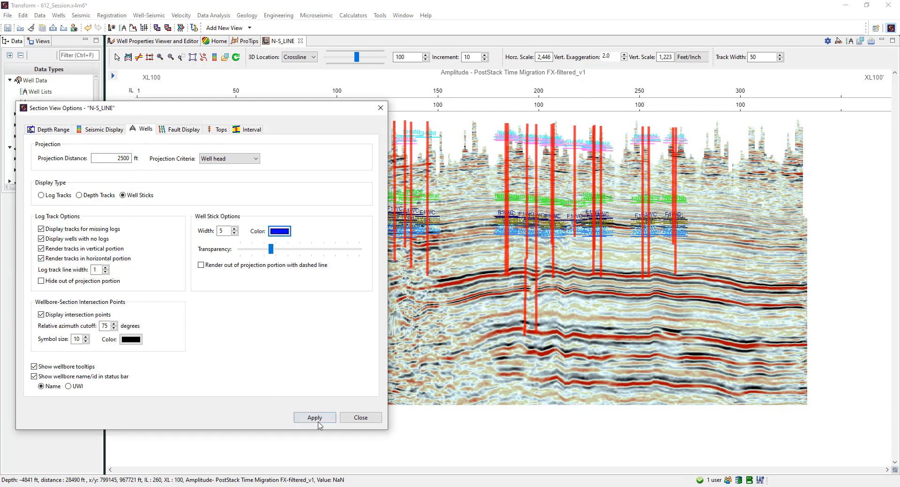
{"action": "left_click", "coordinate": [314, 417]}
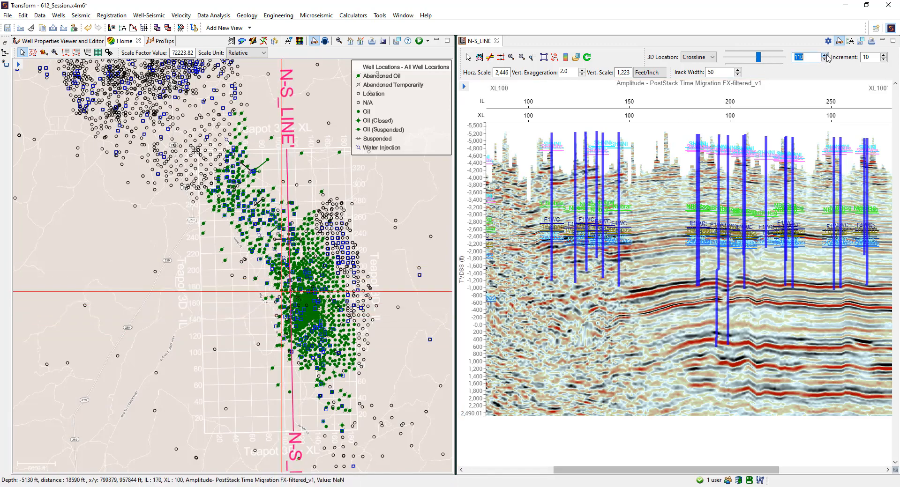
Step the N-S_LINE section forward two crosslines to XL130
{"action": "left_click", "coordinate": [826, 53]}
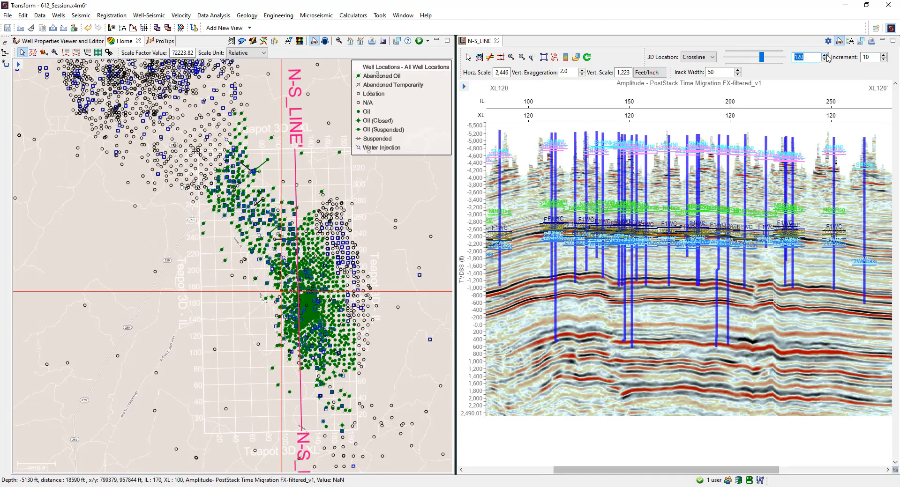
{"action": "left_click", "coordinate": [827, 54]}
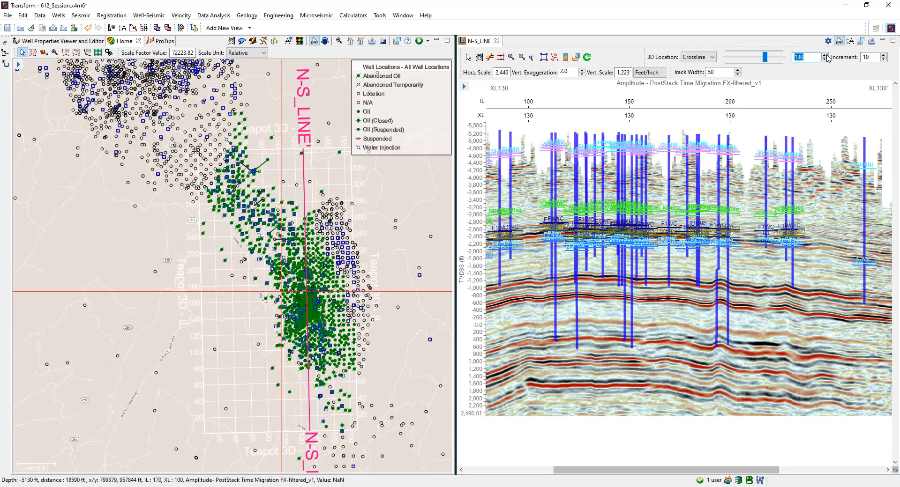